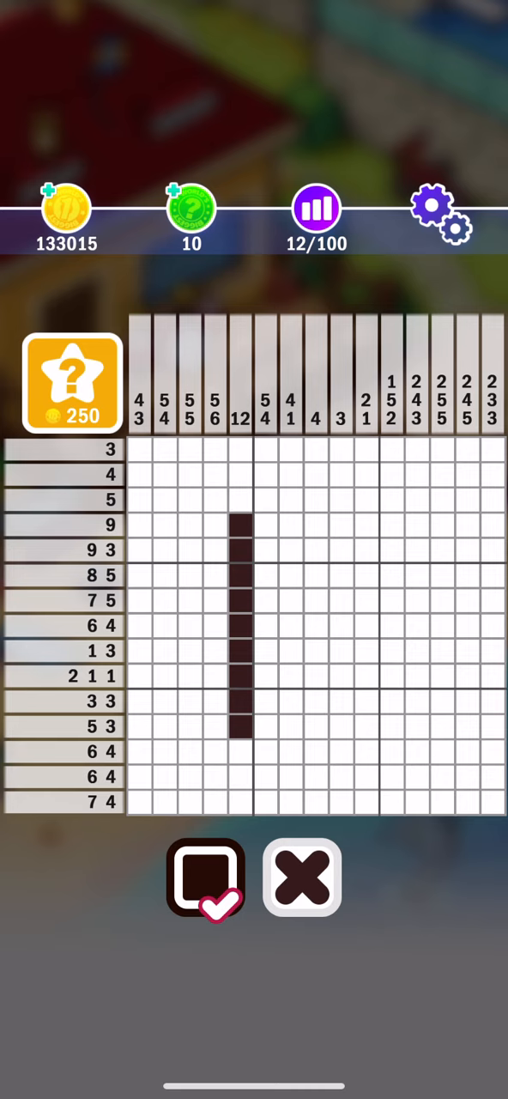
Fill dark cells across the row clued 9 and beside the 12-long column.
left_click_drag(254, 526, 369, 526)
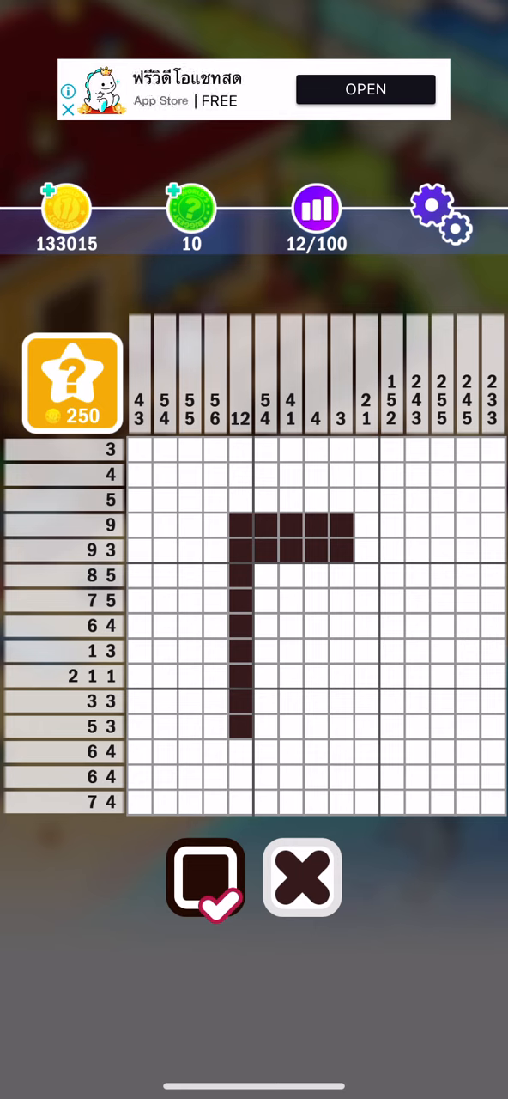
left_click_drag(266, 575, 326, 575)
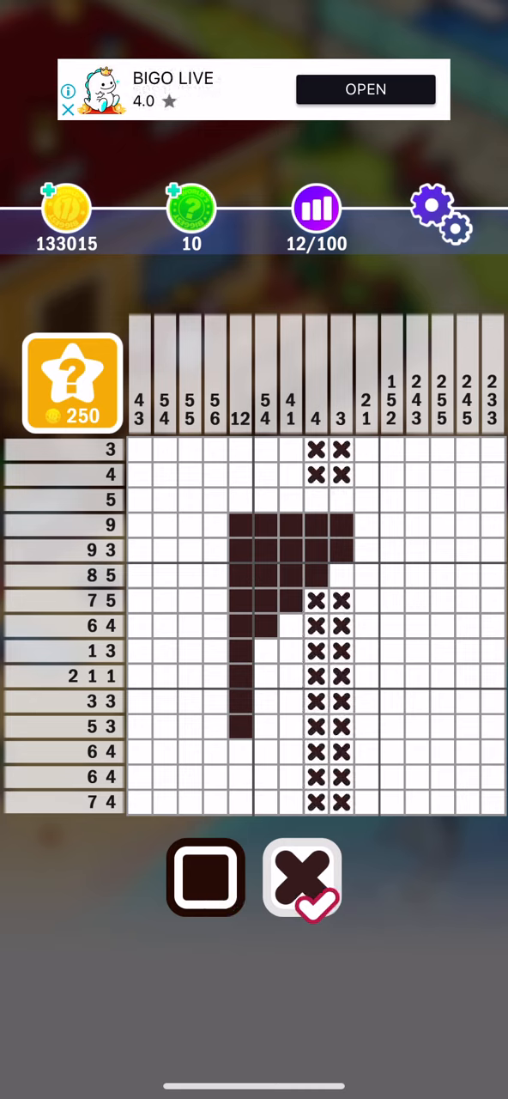
Mark a cell beside the crossed-out columns clued 4 and 3.
left_click(316, 601)
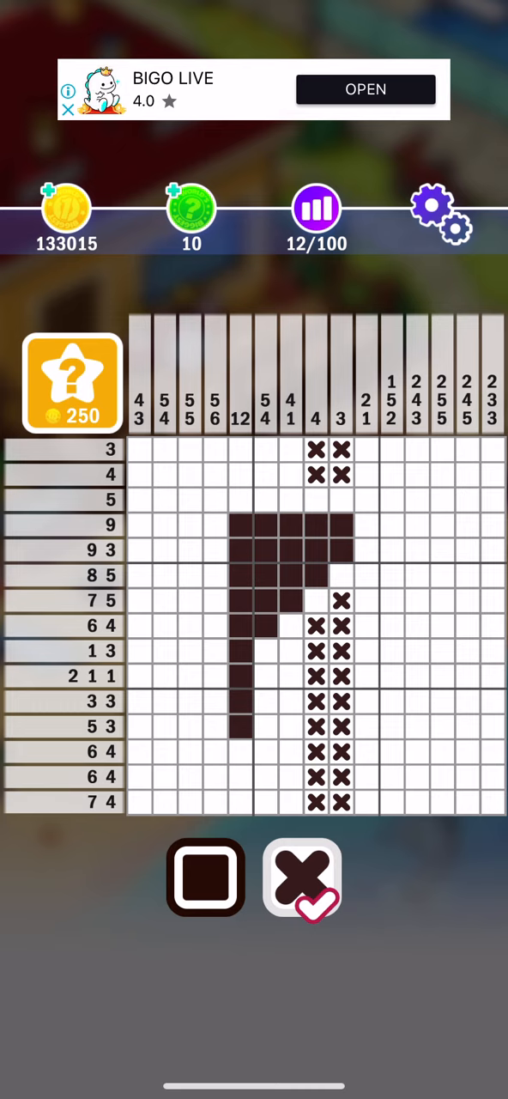